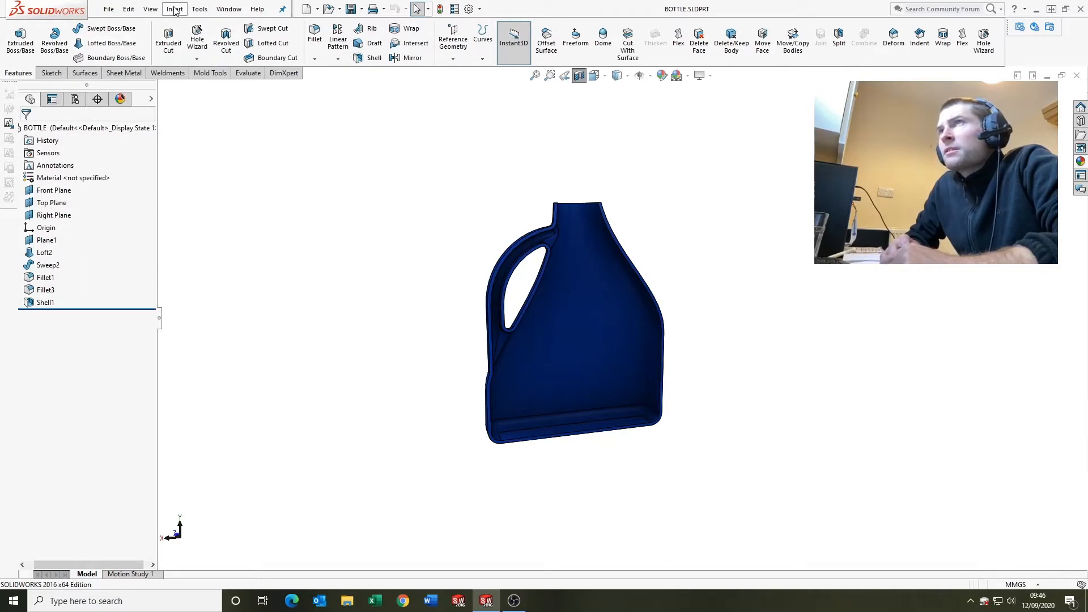
Roll the bottle back to just after Loft2 so only the plain lofted body shows.
left_click(150, 8)
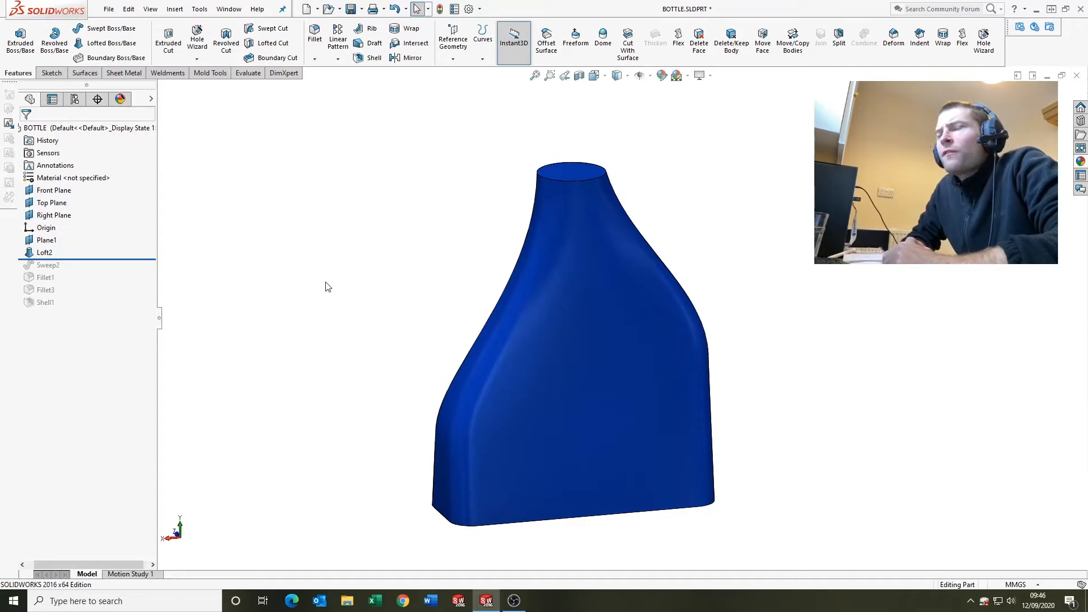
mouse_move(404, 297)
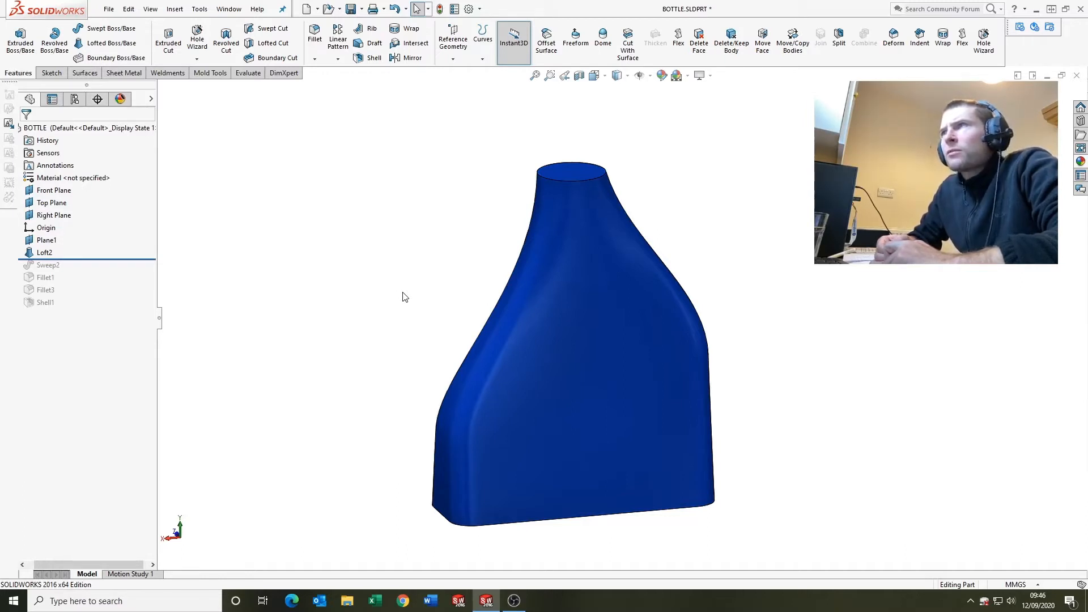
mouse_move(352, 287)
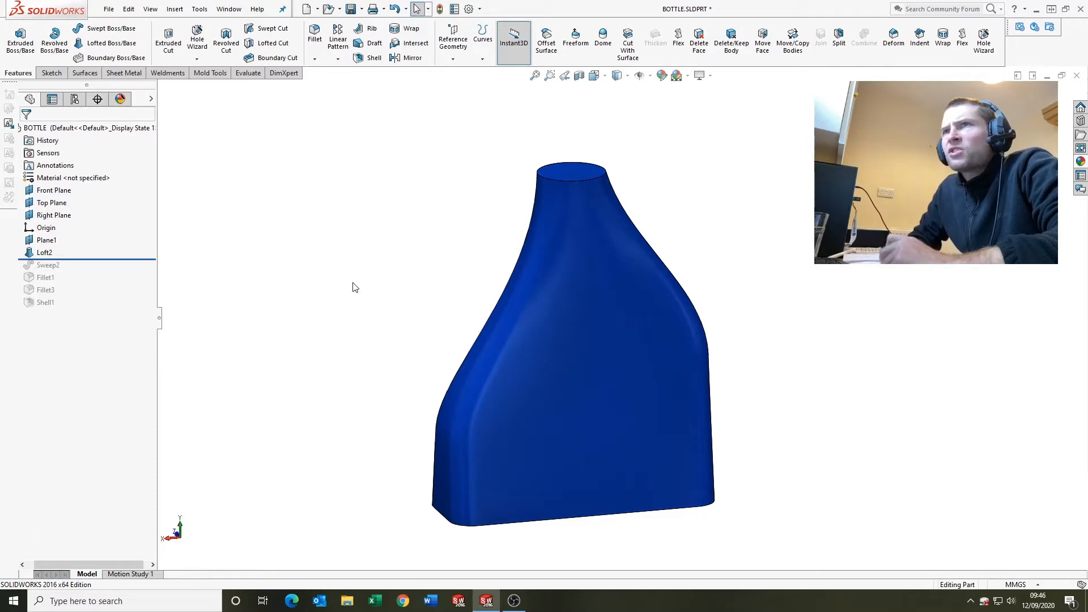
left_click(48, 264)
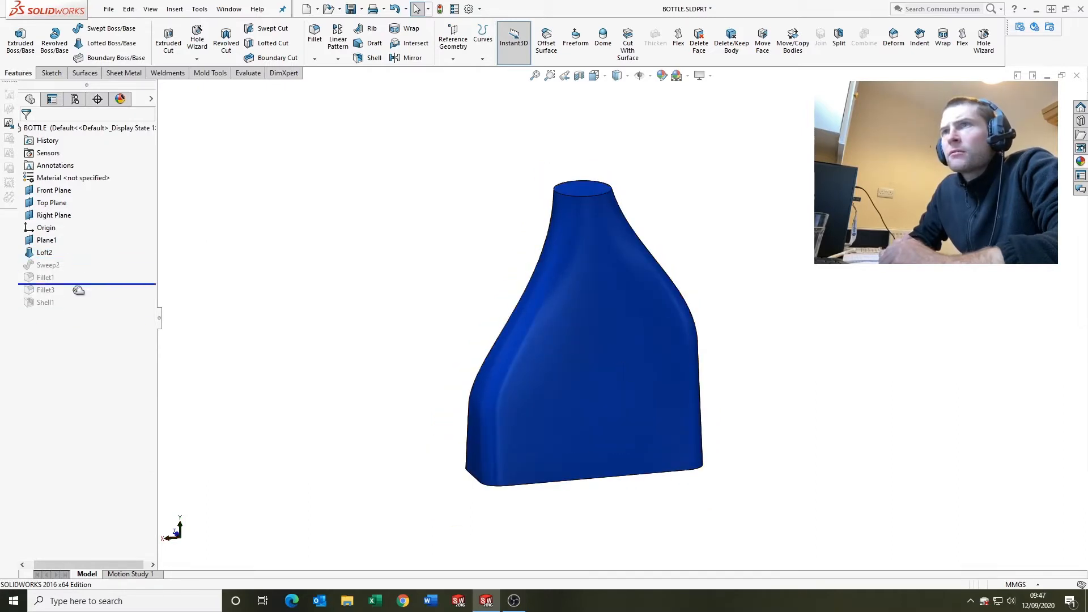
Edit Loft2 and highlight its Sketch1 base and Sketch2 neck profiles.
left_click(44, 252)
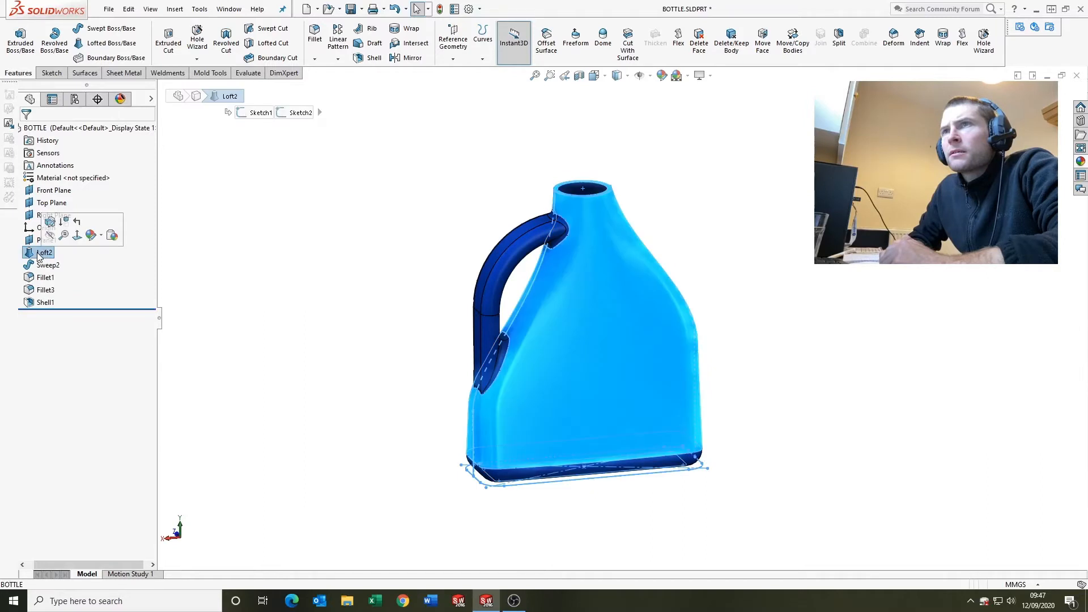
mouse_move(50, 221)
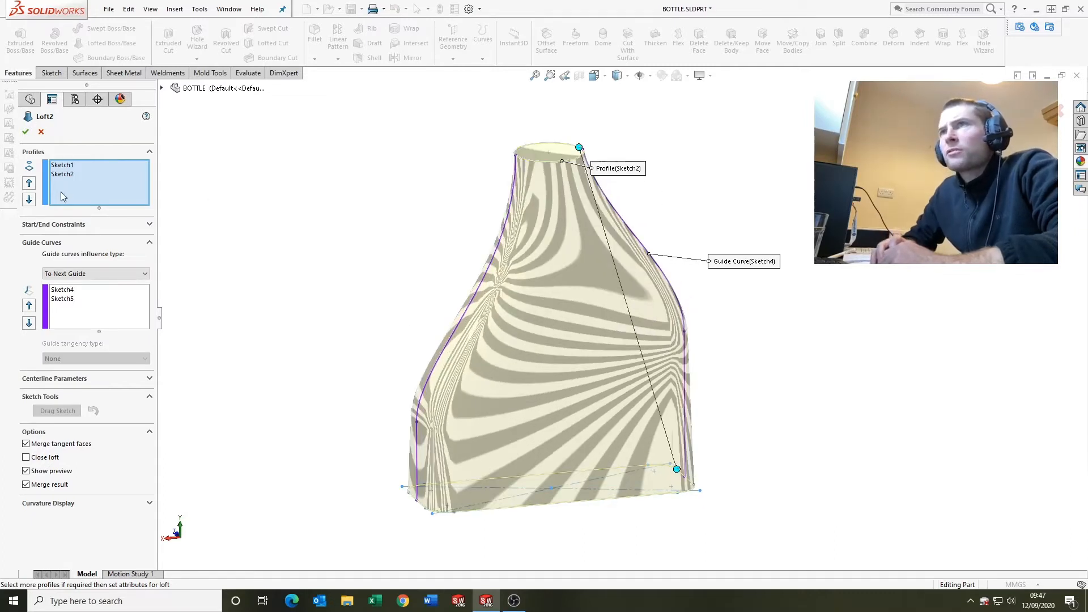
left_click(61, 165)
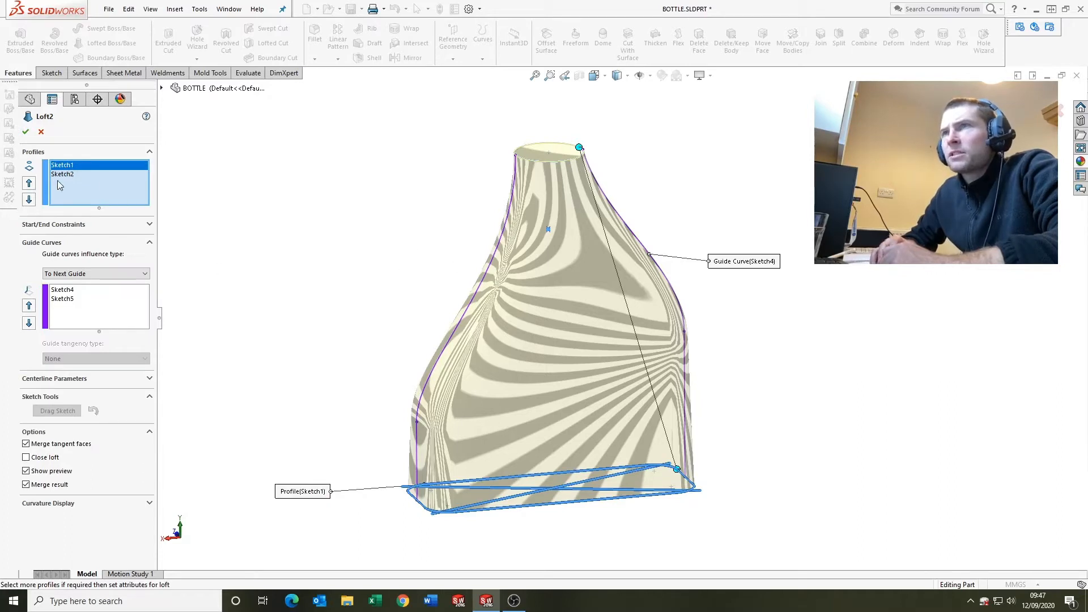
left_click(62, 174)
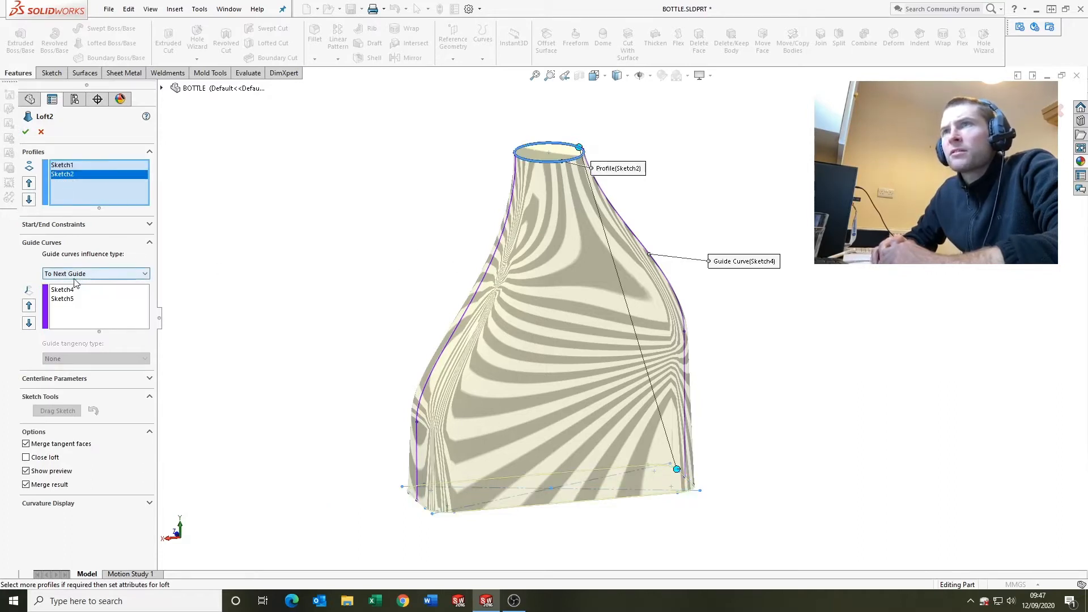
Open Sketch1, the 120 by 45 base profile with R10 corners, for editing.
left_click(61, 298)
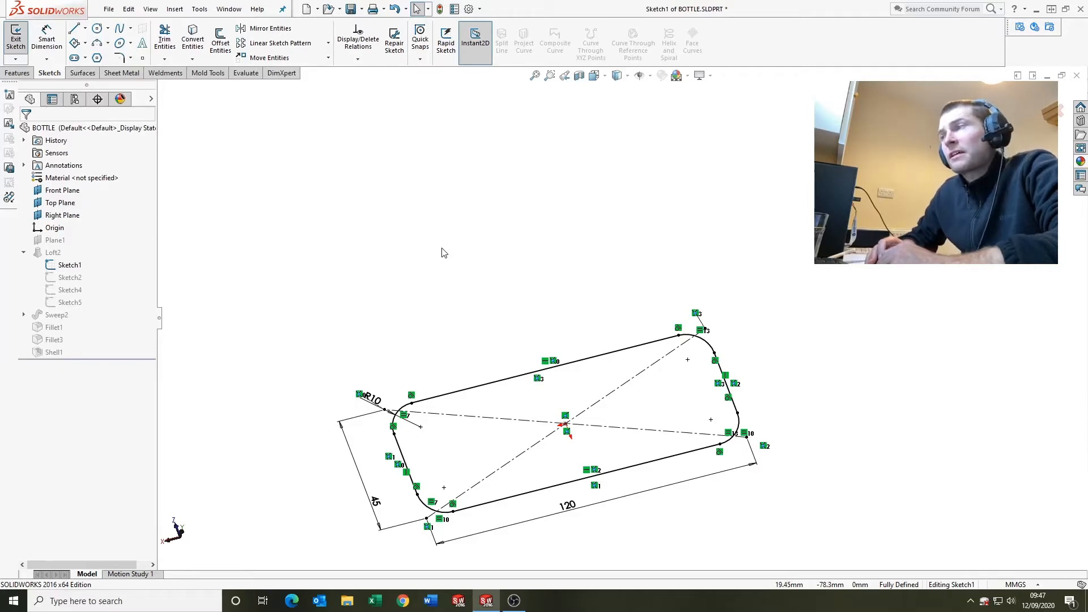
mouse_move(448, 340)
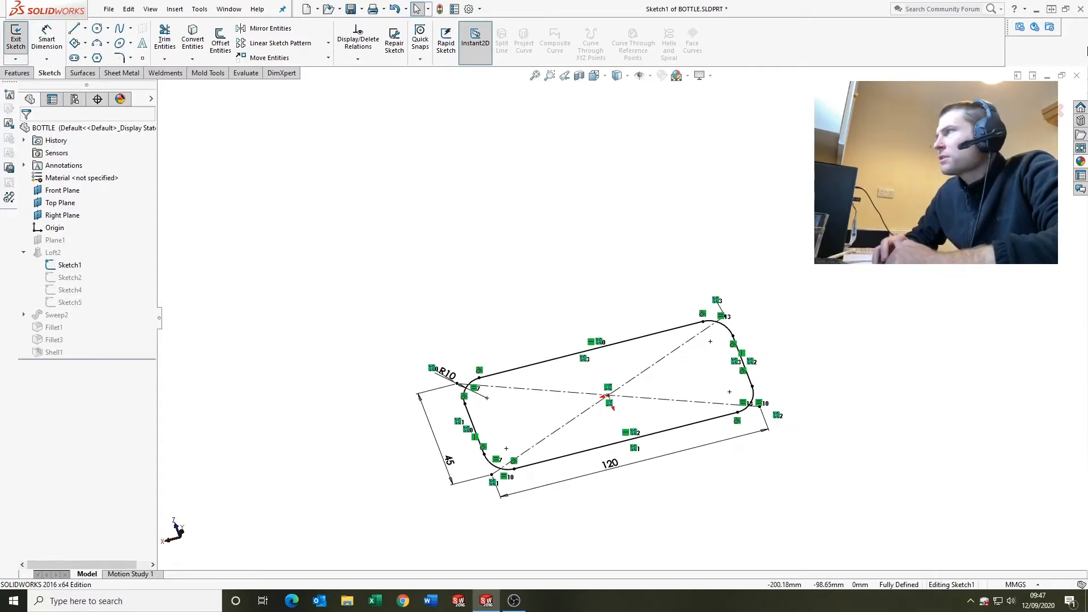
Exit Sketch1 and highlight Plane1 and the Top Plane in the tree.
left_click(14, 38)
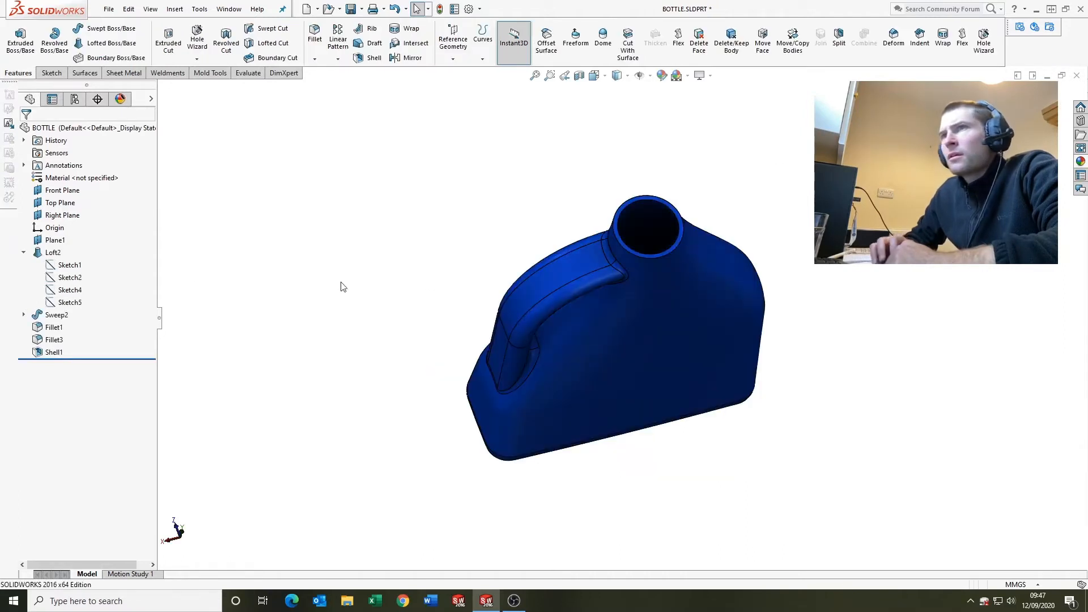
left_click(56, 239)
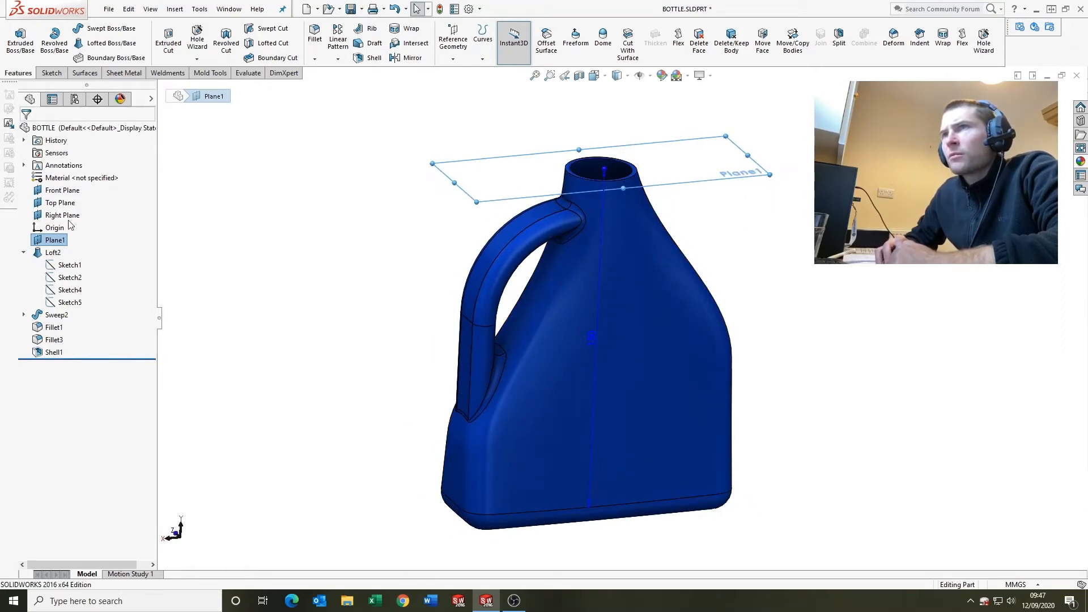
left_click(60, 202)
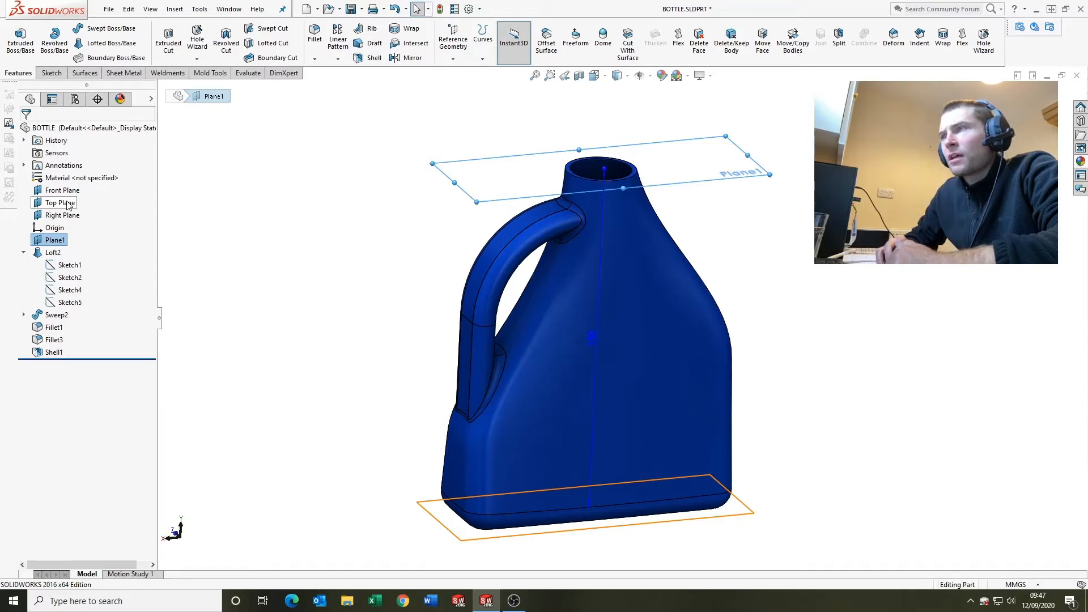
left_click(68, 265)
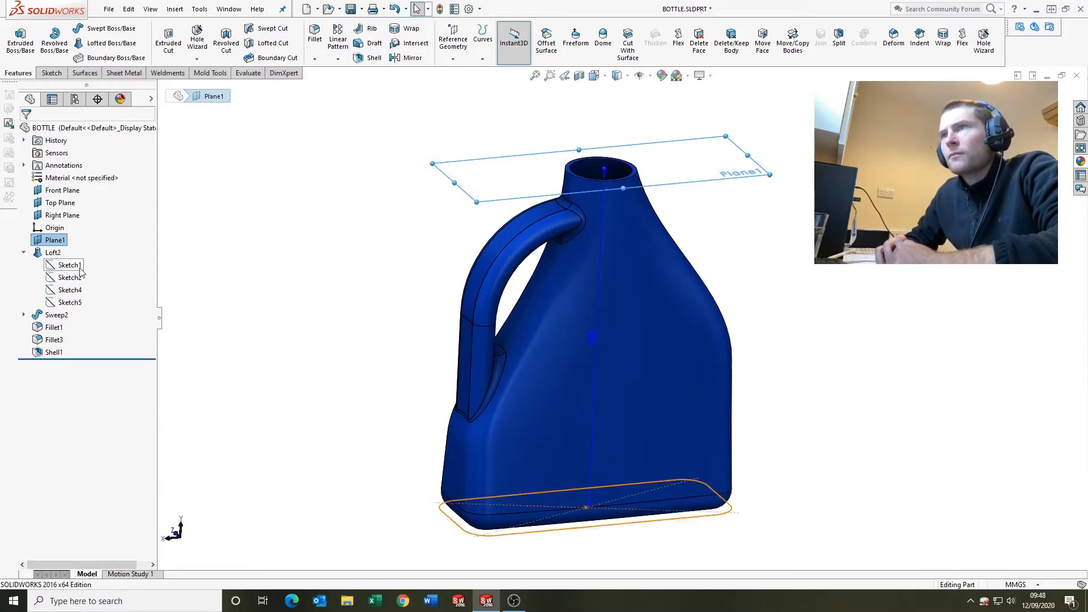
Inspect the Sketch2 circular neck profile, exit it and bring up Sketch4's options.
left_click(67, 276)
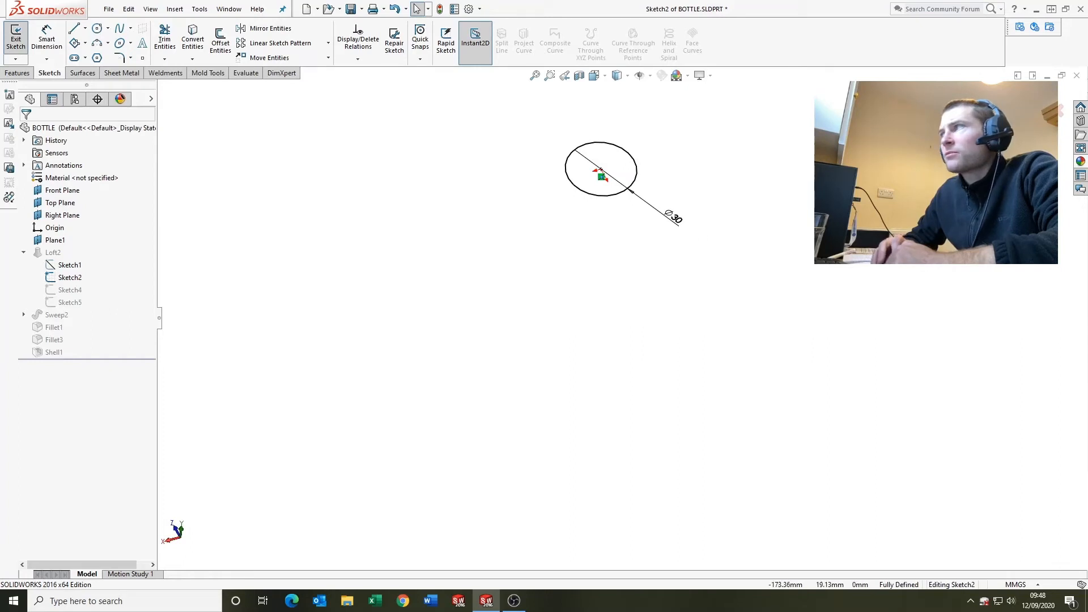
left_click(15, 36)
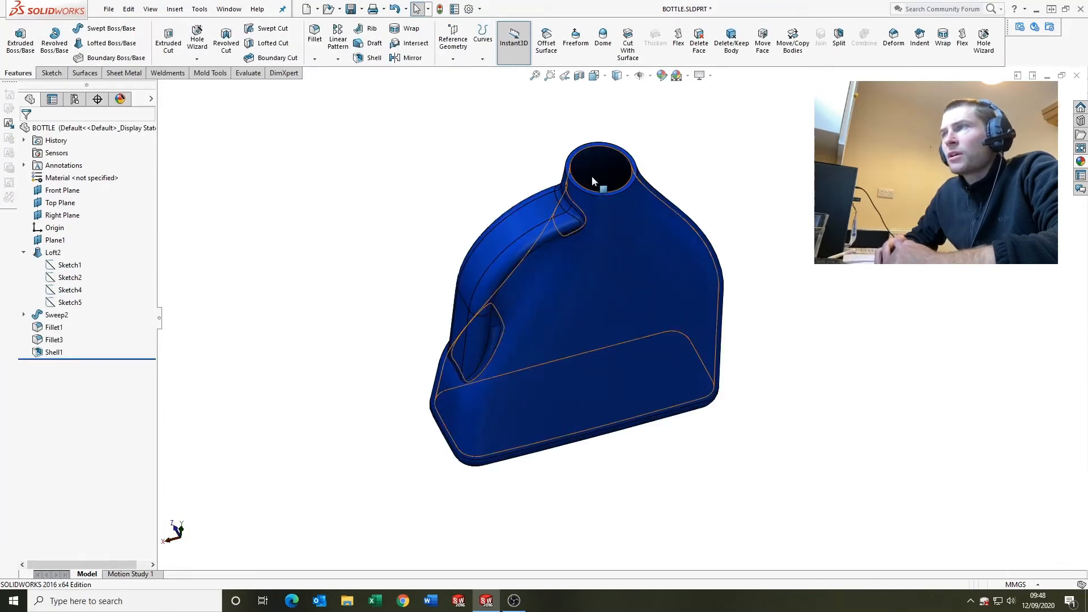
right_click(67, 289)
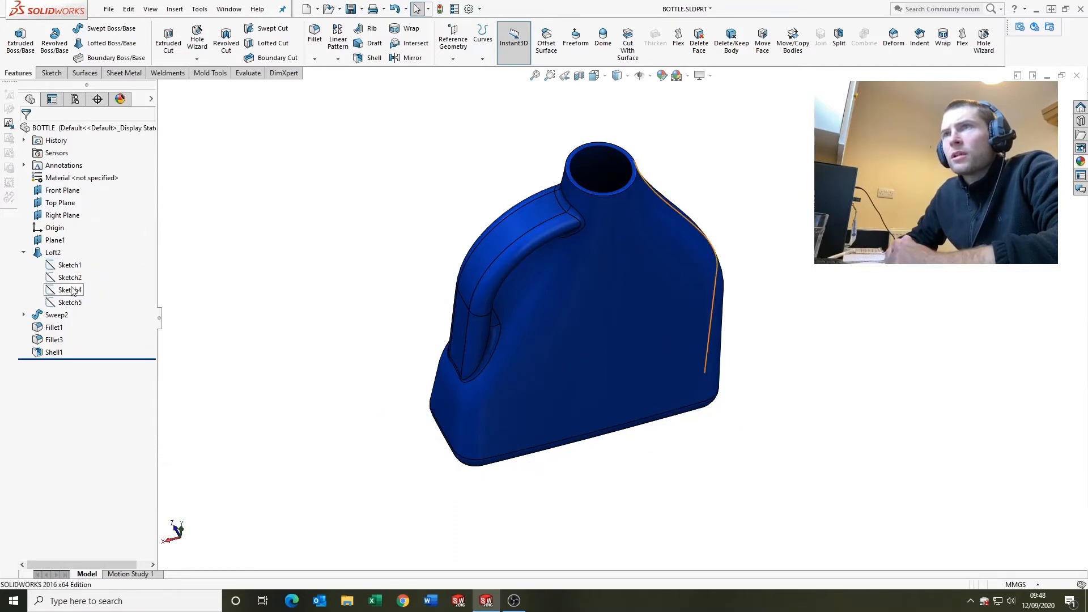
Review the Sketch4 guide curve in edit mode and close it unchanged.
left_click(69, 289)
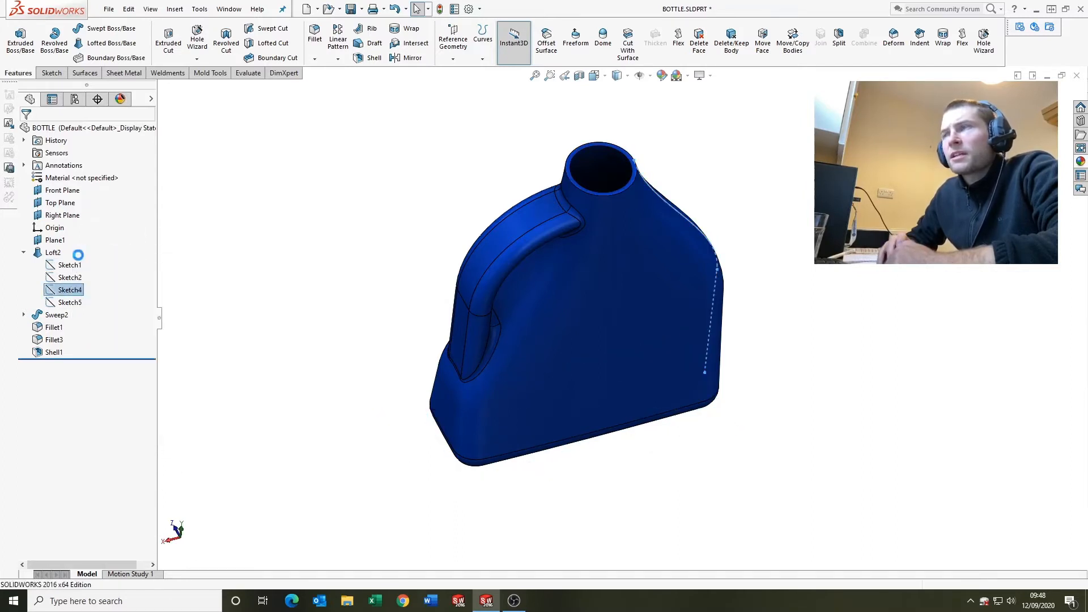
double_click(70, 289)
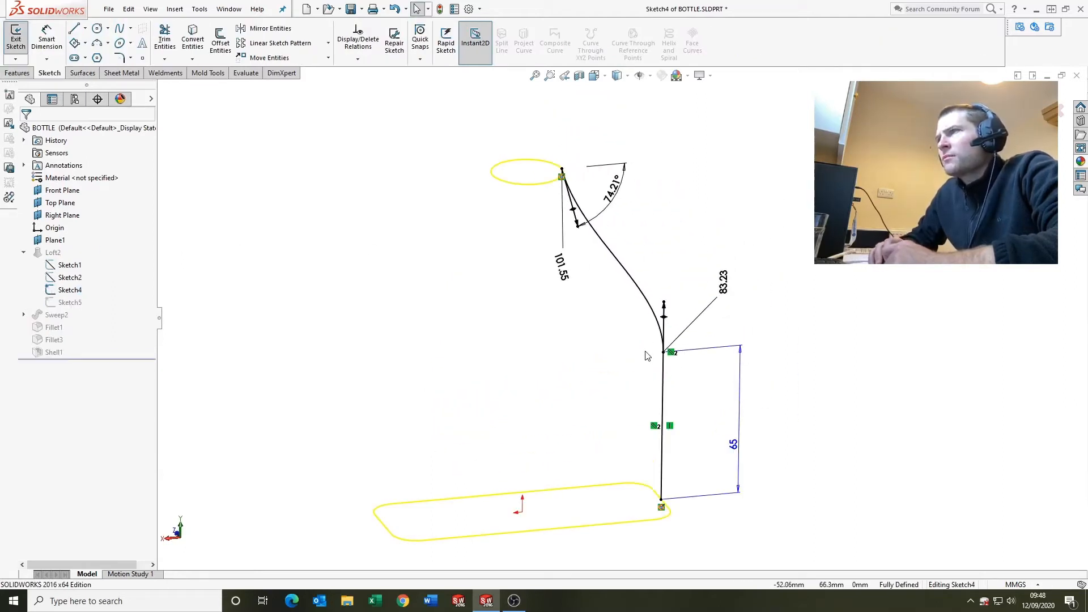
mouse_move(638, 317)
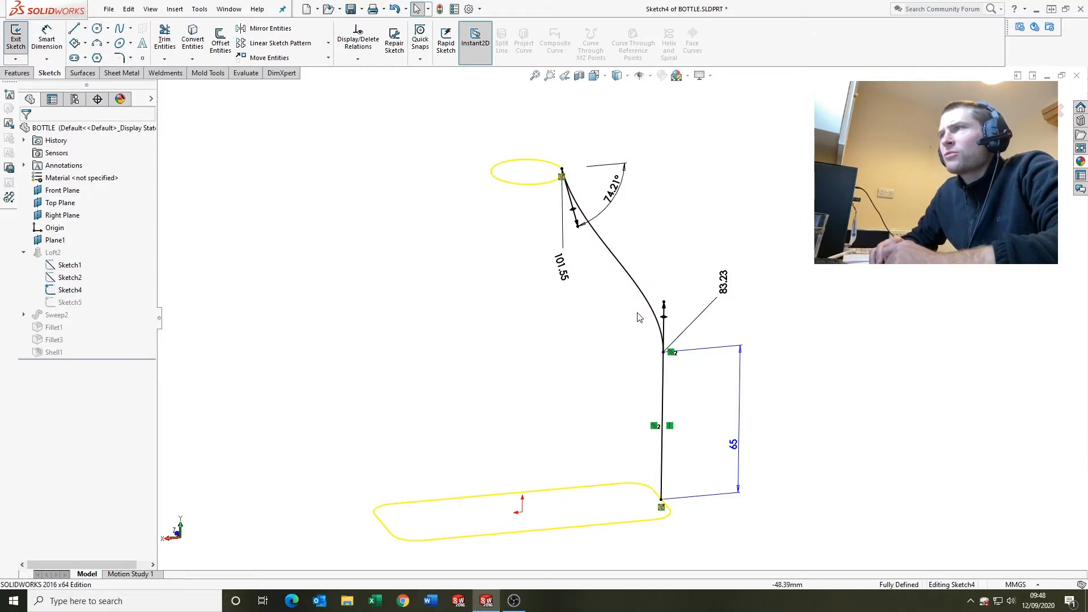
left_click(659, 410)
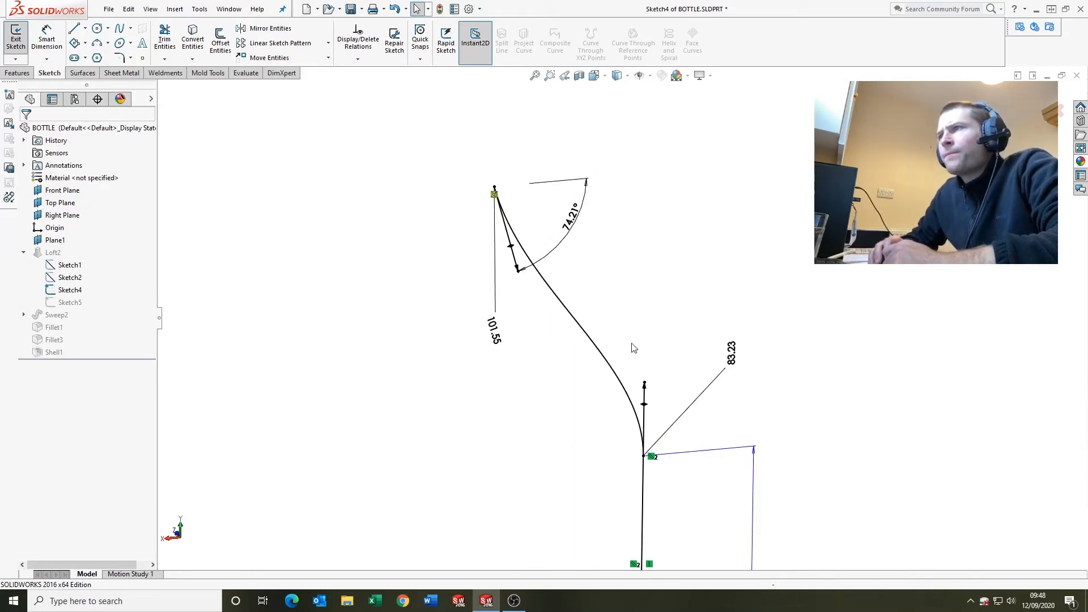
mouse_move(590, 369)
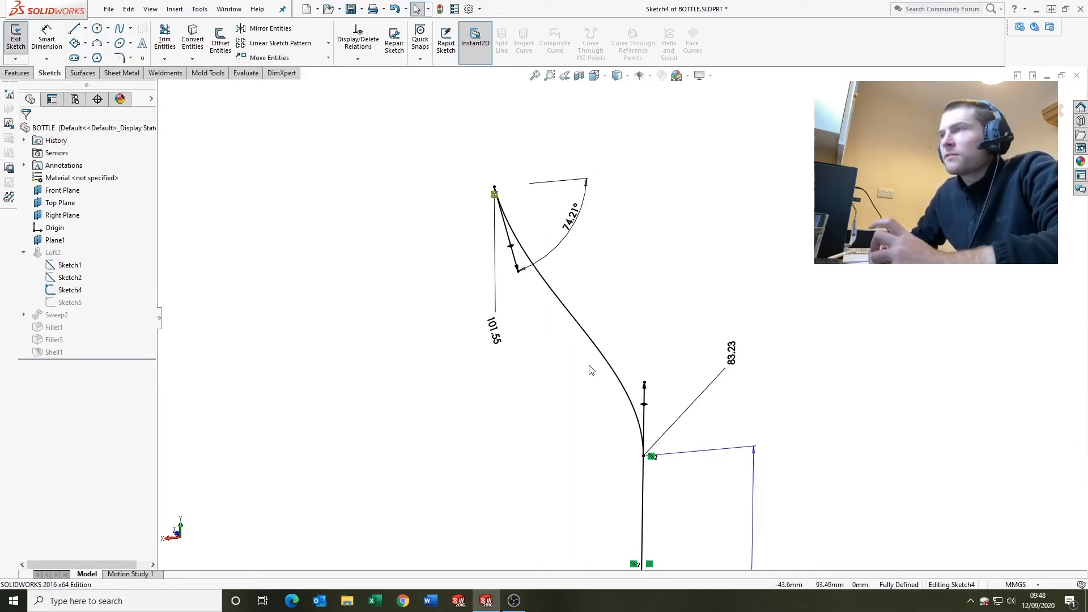
mouse_move(653, 252)
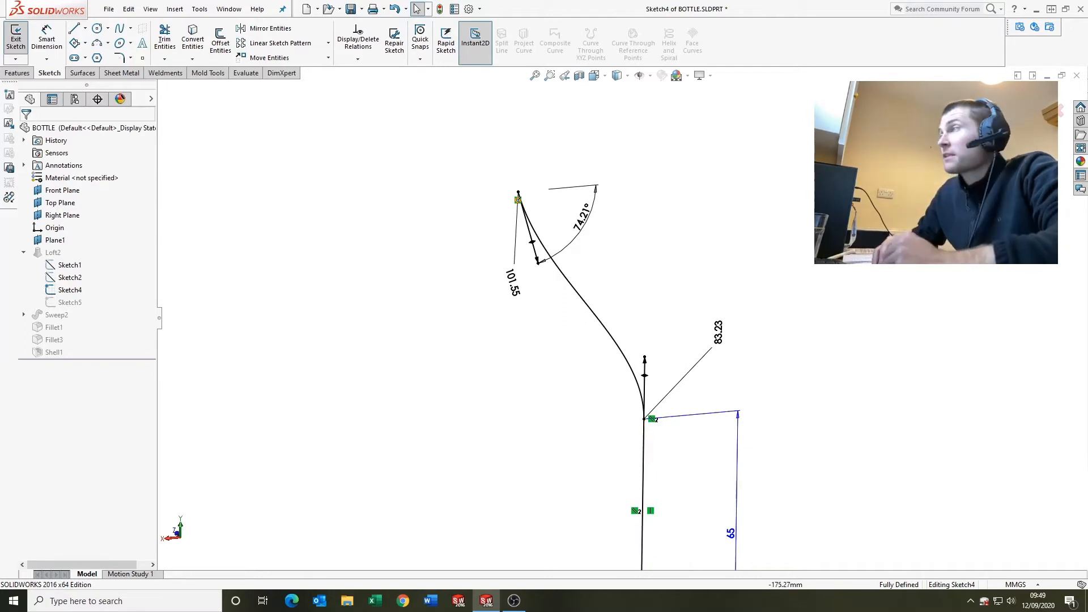
left_click(15, 39)
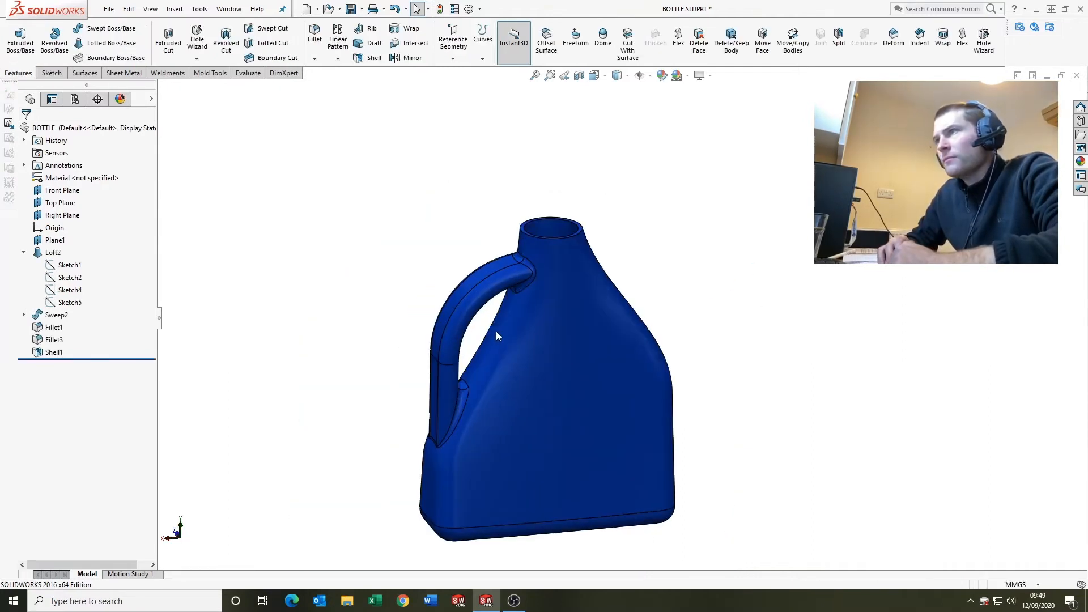
Roll the part back to just after the loft via Sketch5's Roll to Previous.
right_click(68, 301)
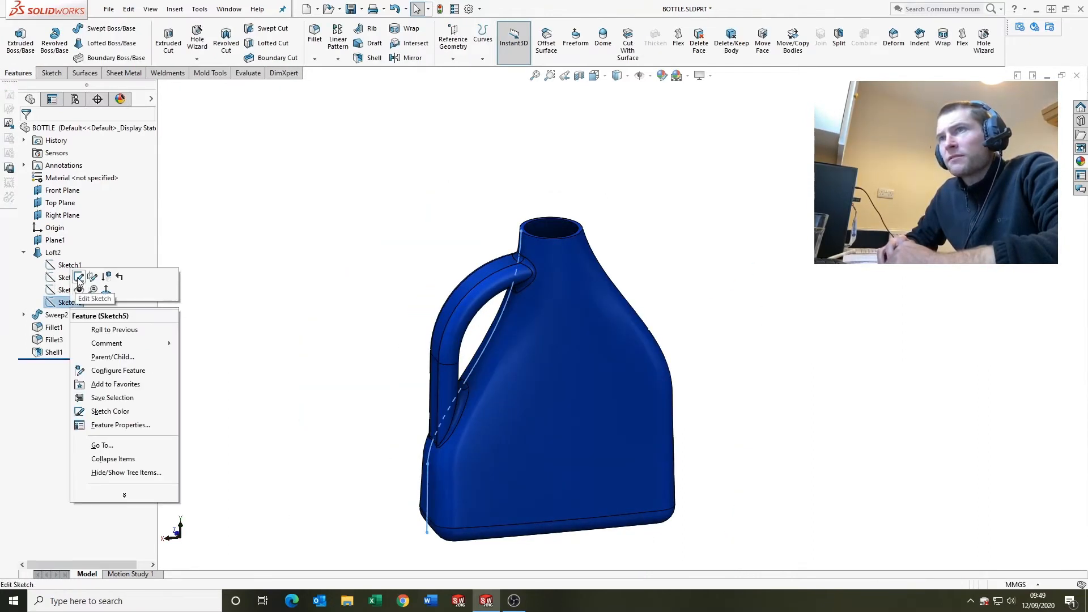
left_click(94, 284)
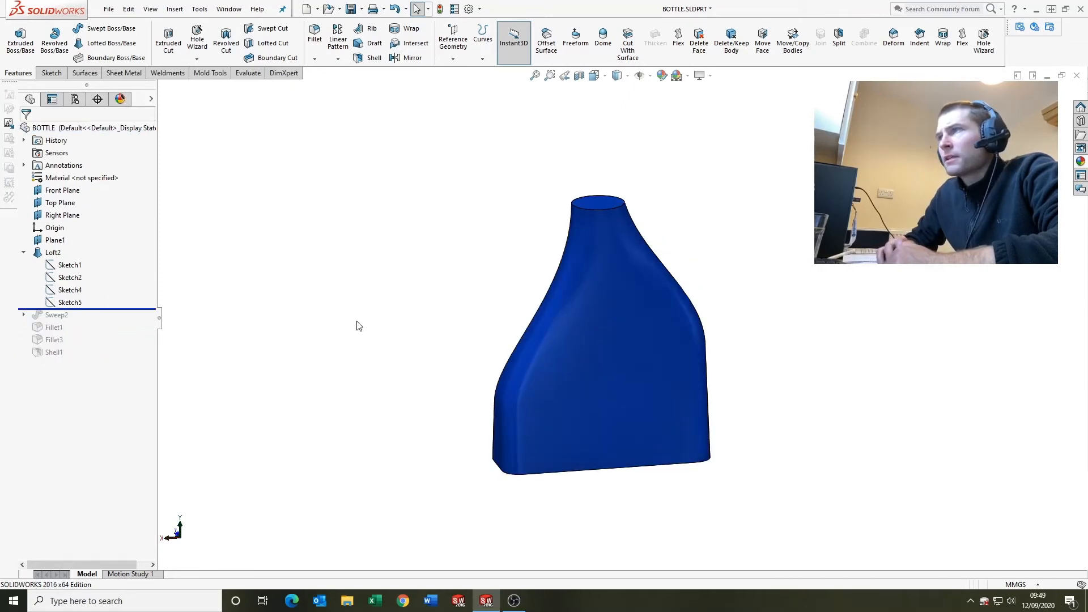
Edit Loft2 and inspect its Sketch2 profile in the Profiles list.
right_click(52, 252)
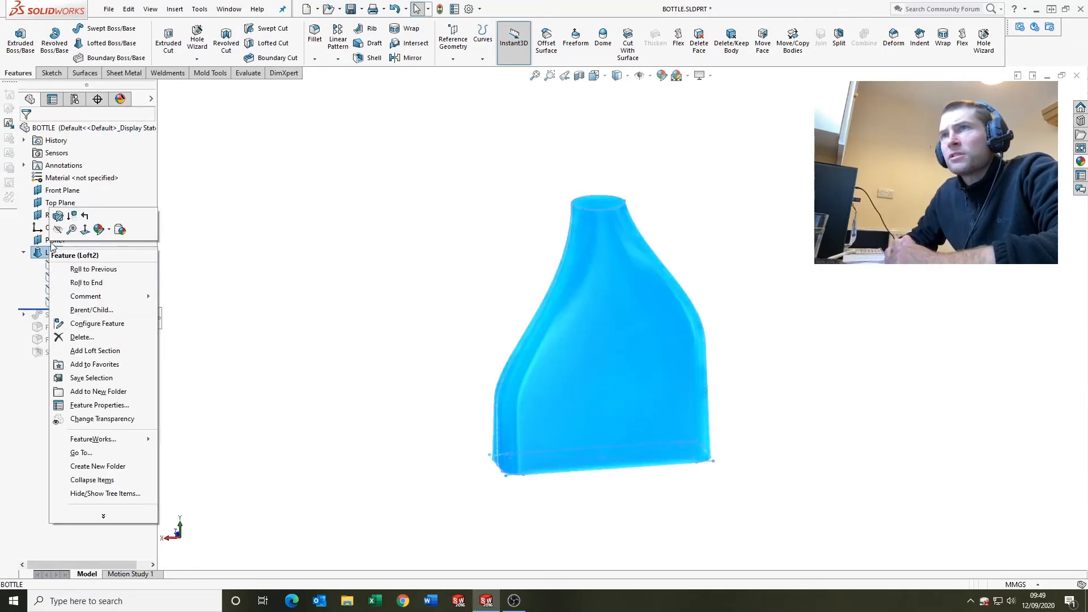
left_click(98, 323)
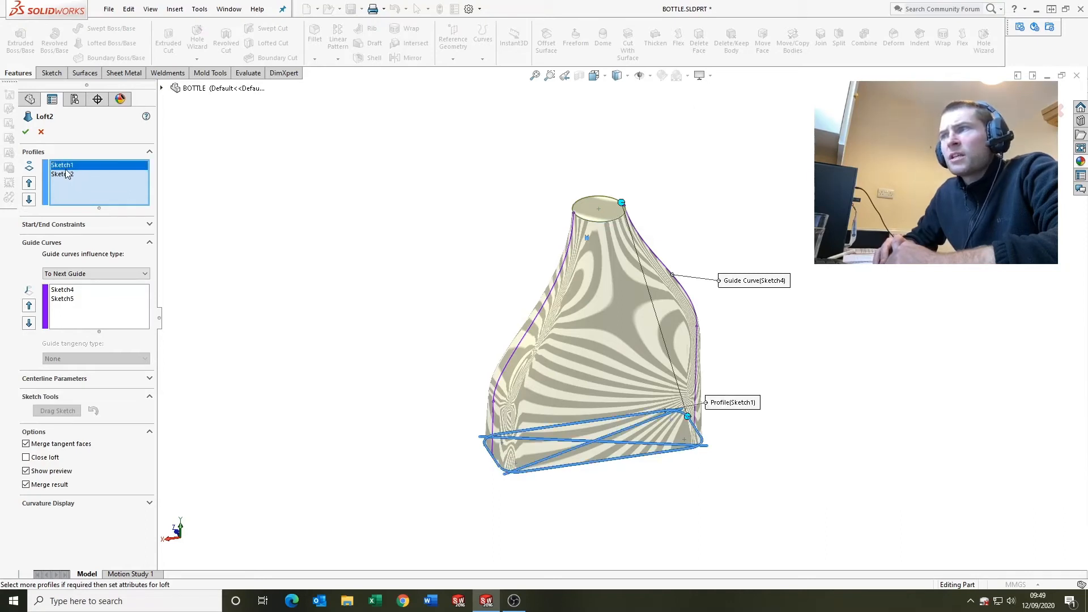
mouse_move(62, 174)
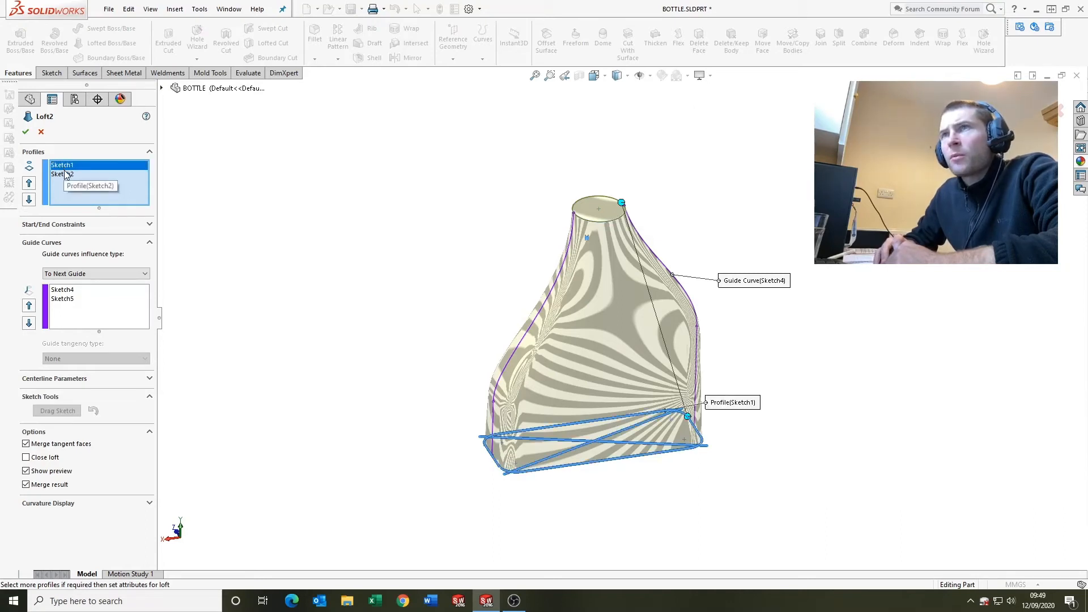
left_click(63, 174)
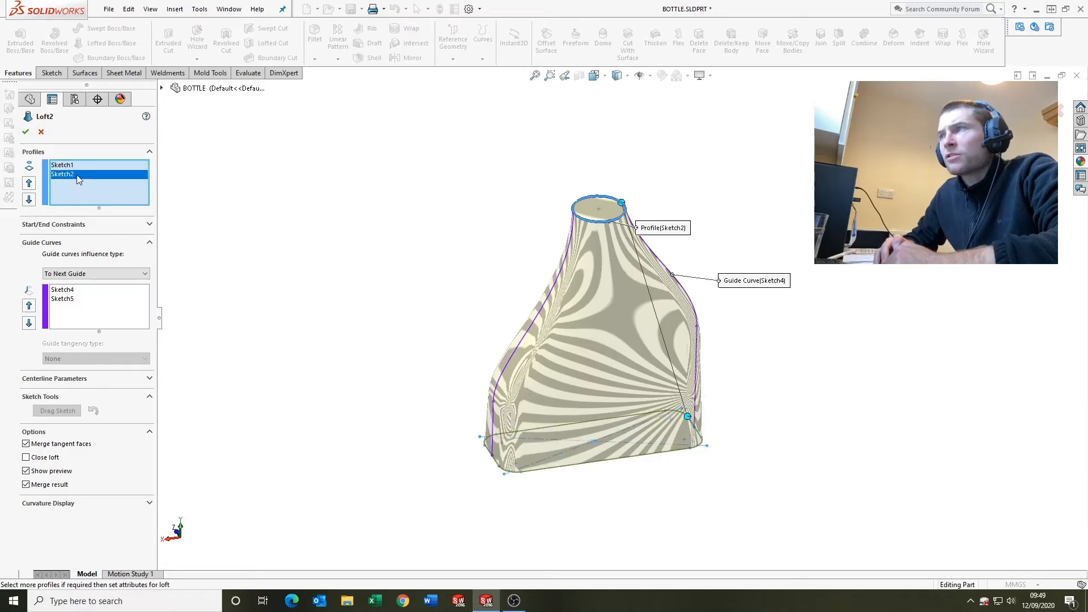
mouse_move(592, 233)
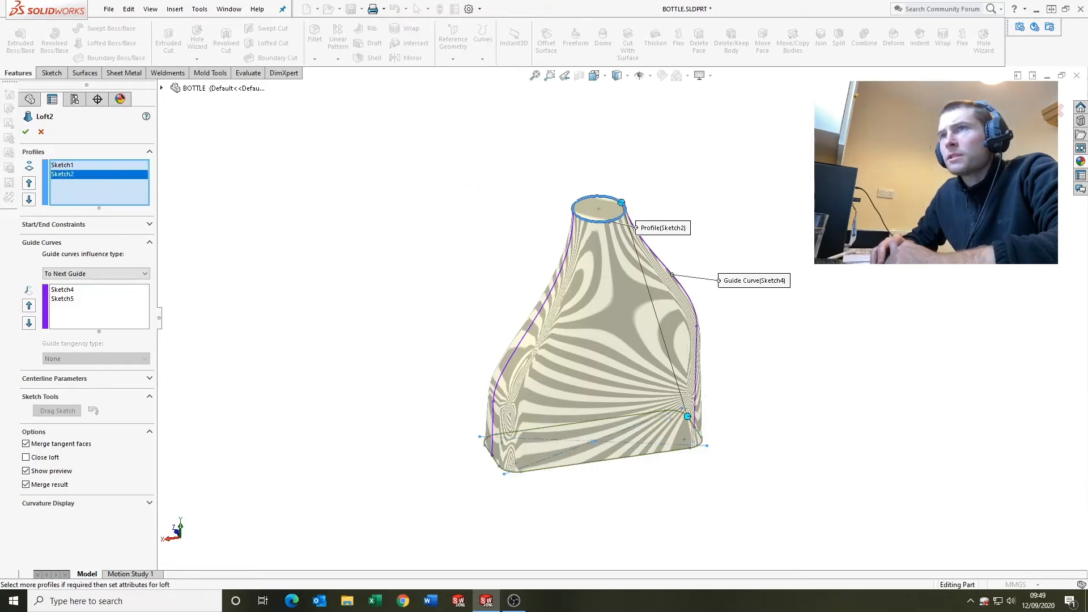
Inspect guide curves Sketch4 and Sketch5, then cancel the loft edit unchanged.
left_click(62, 289)
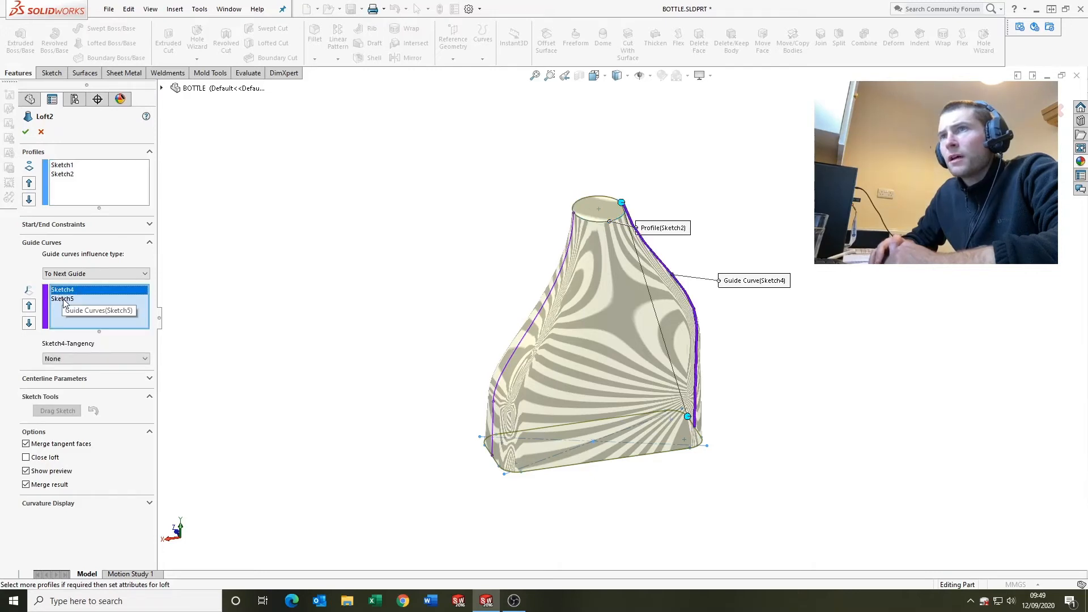
left_click(62, 298)
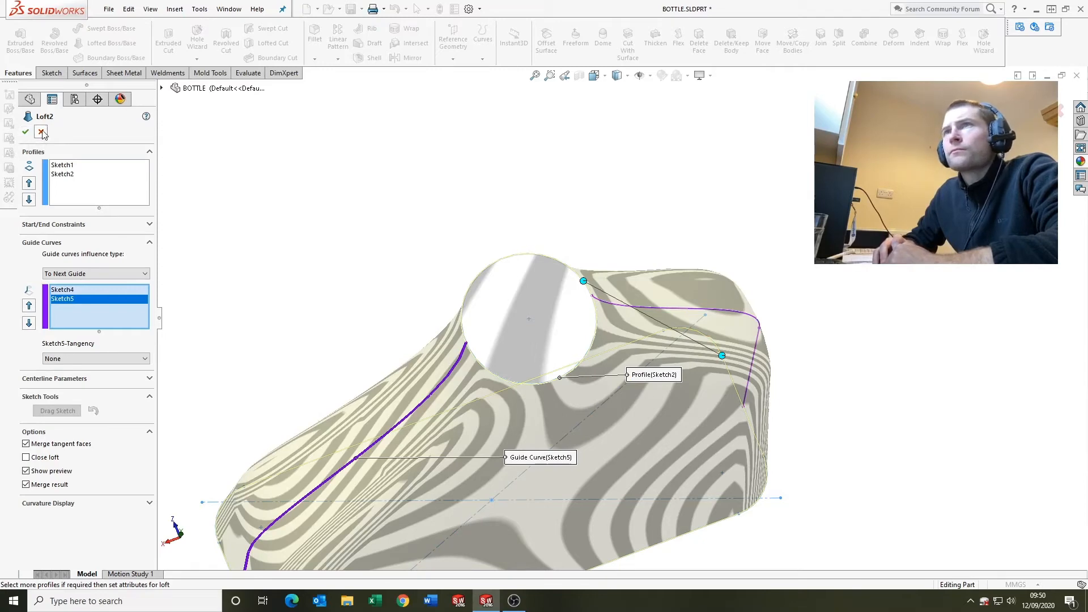
left_click(26, 133)
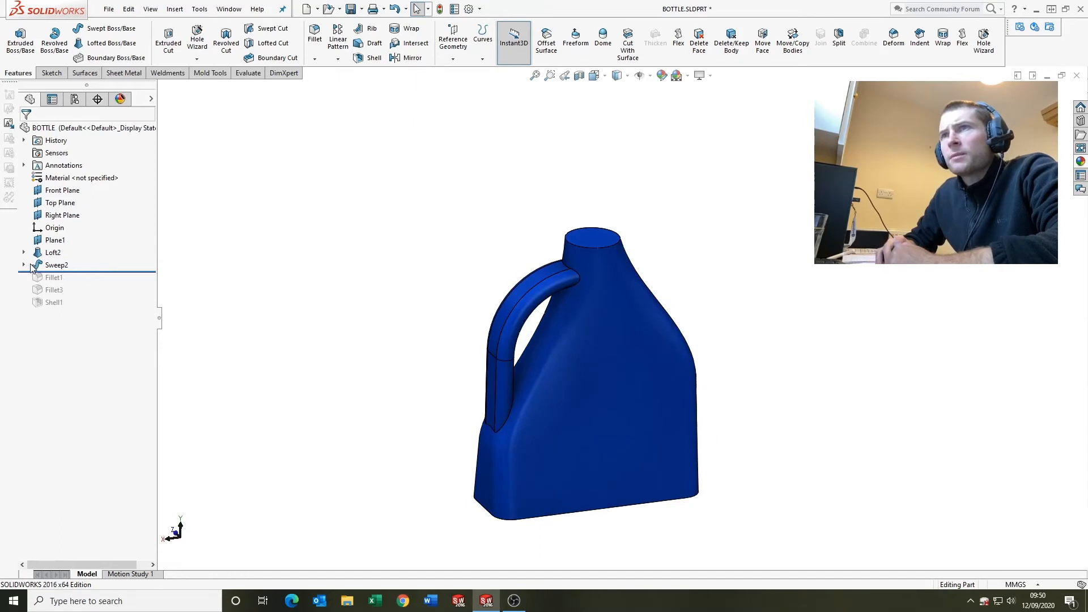
Expand Sweep2, review its 12.50 by 10 slot profile Sketch8 and exit unchanged.
left_click(57, 265)
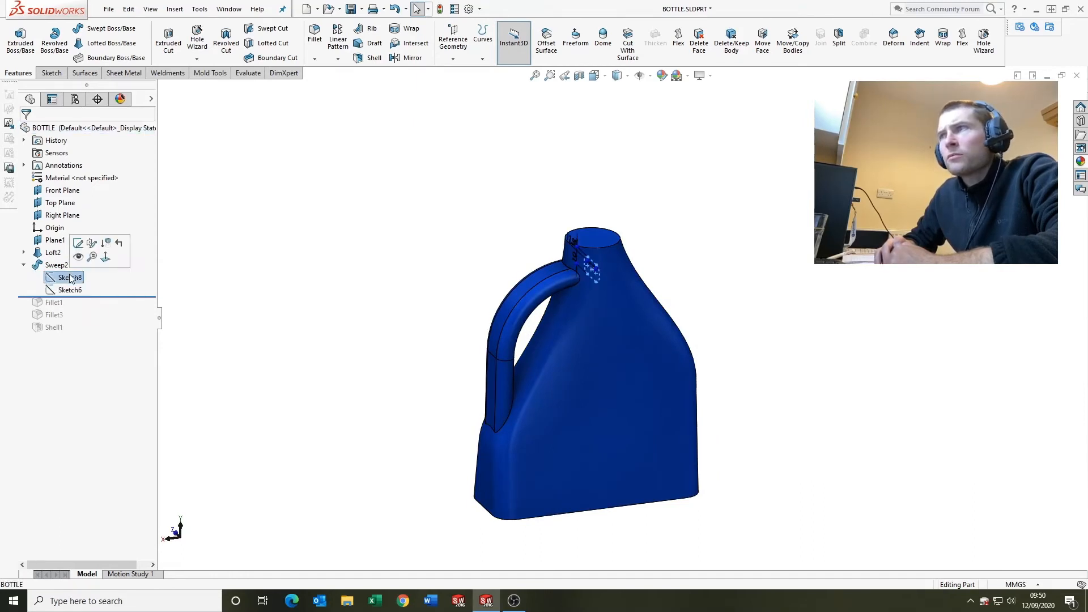
left_click(70, 289)
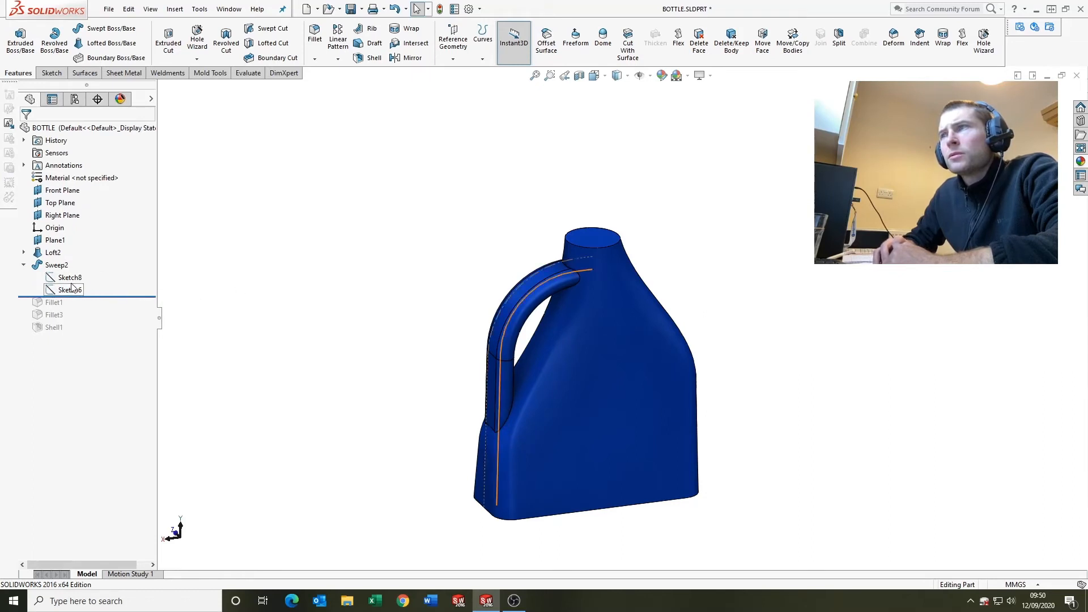
right_click(68, 276)
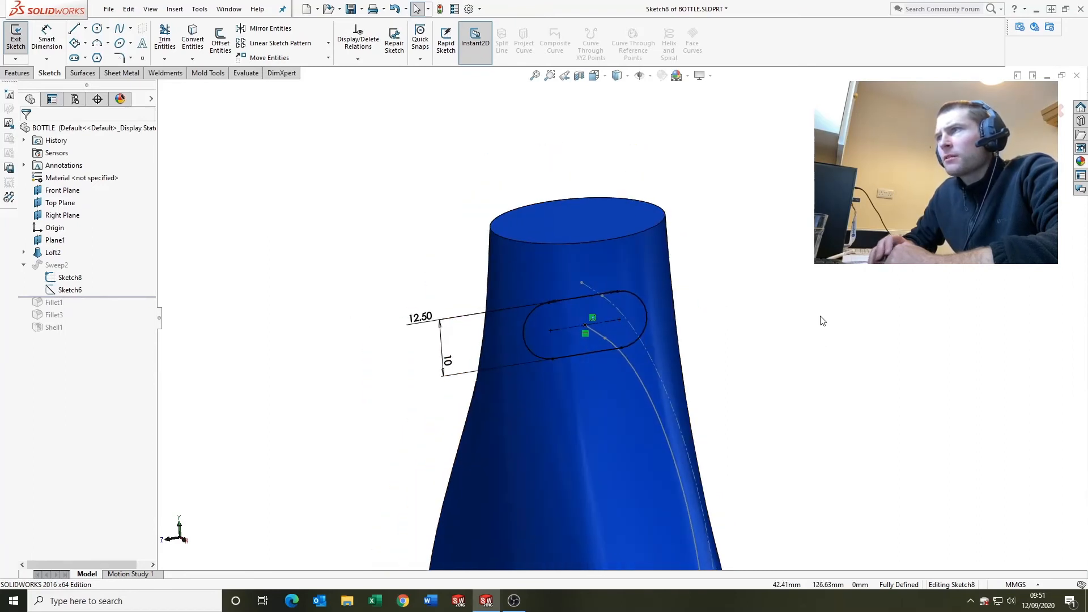
left_click(15, 36)
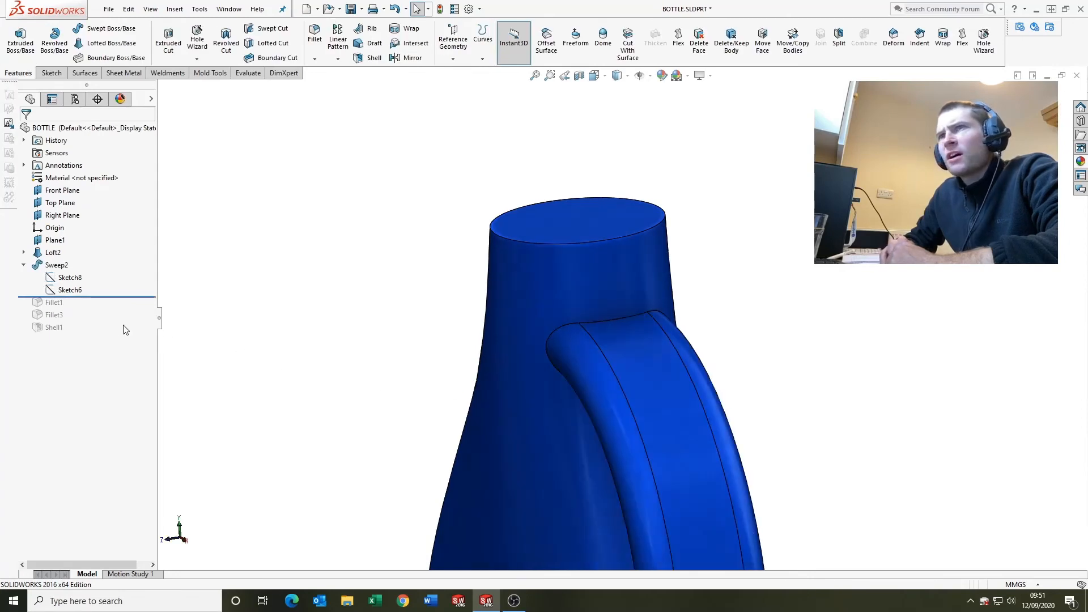
double_click(69, 289)
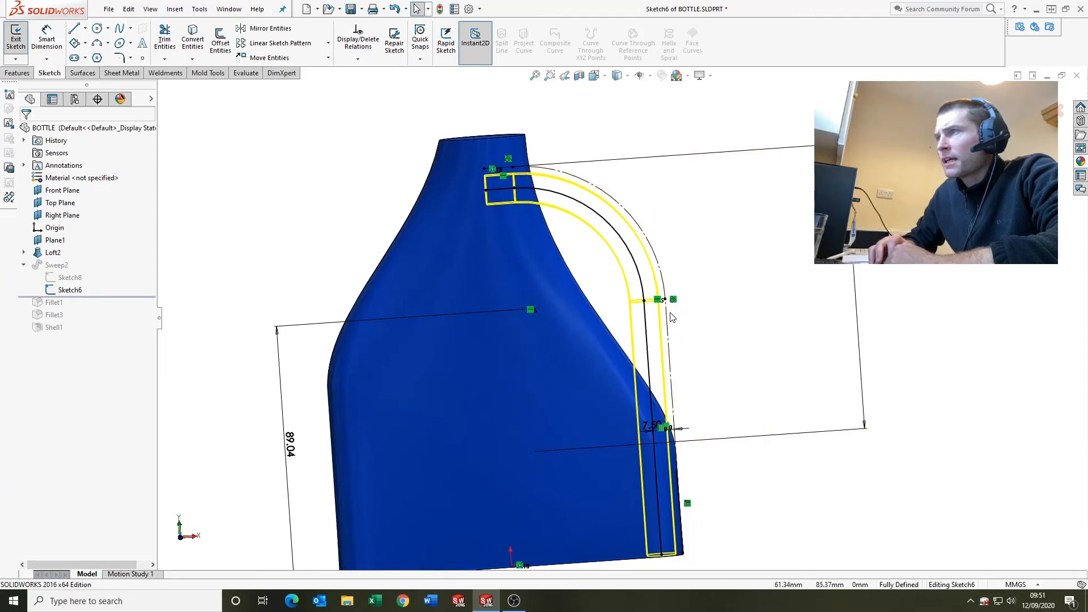
mouse_move(590, 248)
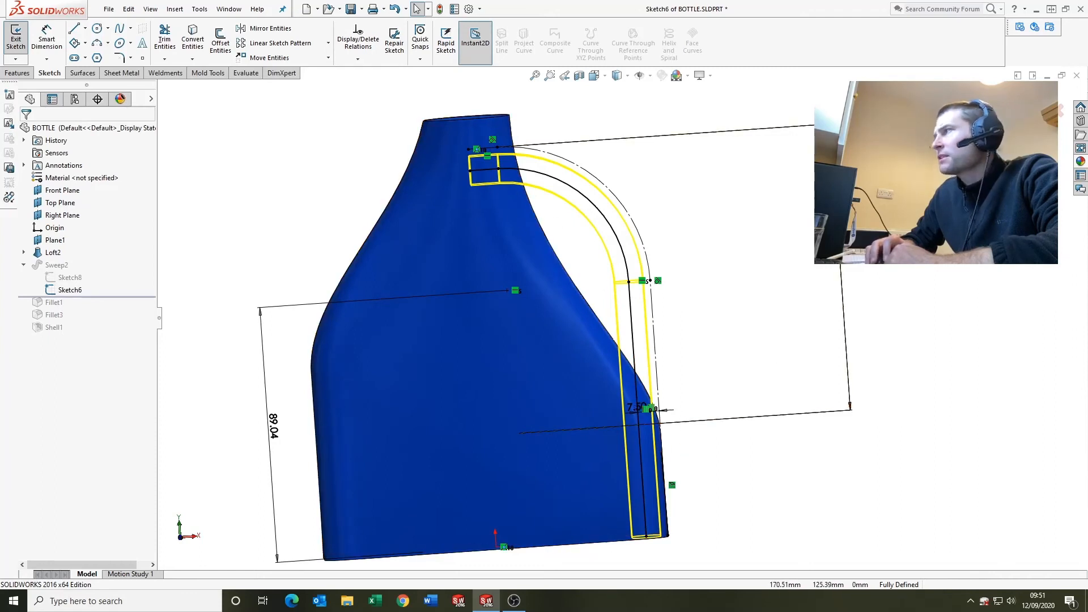
left_click(15, 40)
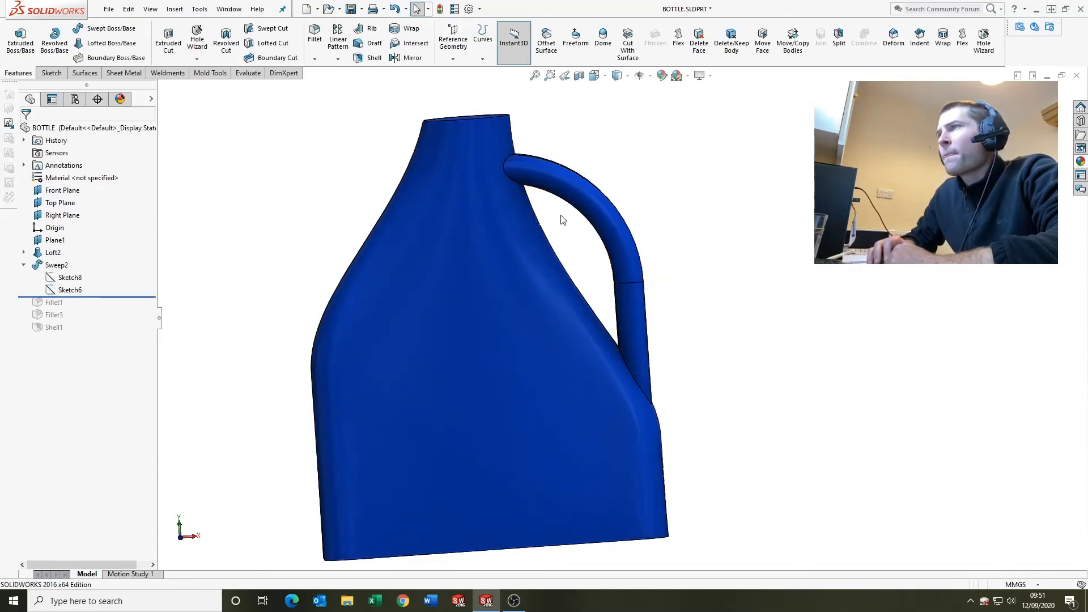
Roll forward past the fillets and review Fillet3's 8 mm face fillet, then close it.
left_click(69, 289)
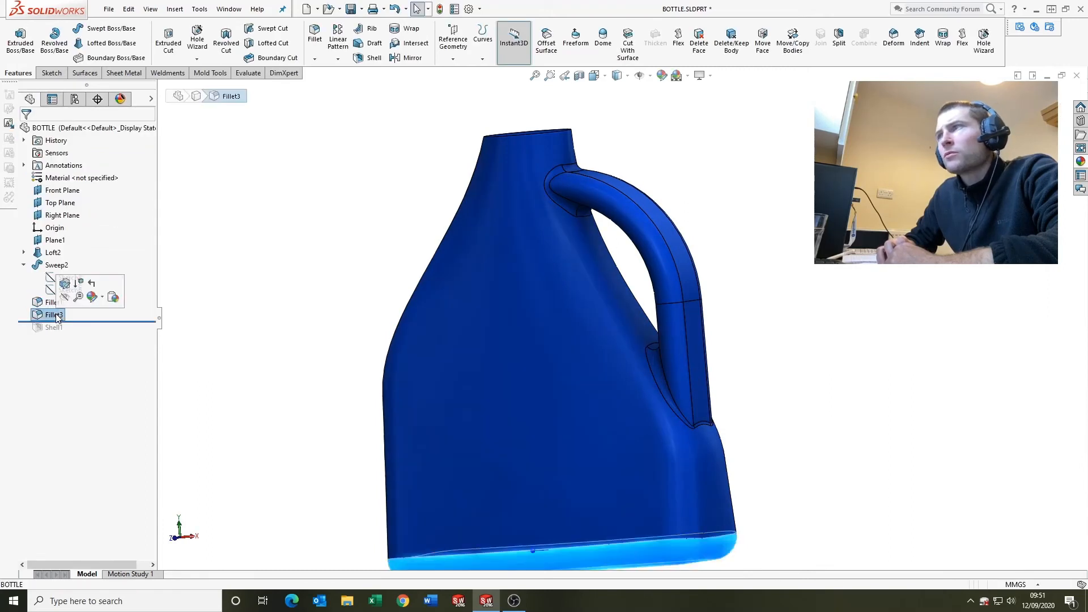
right_click(50, 314)
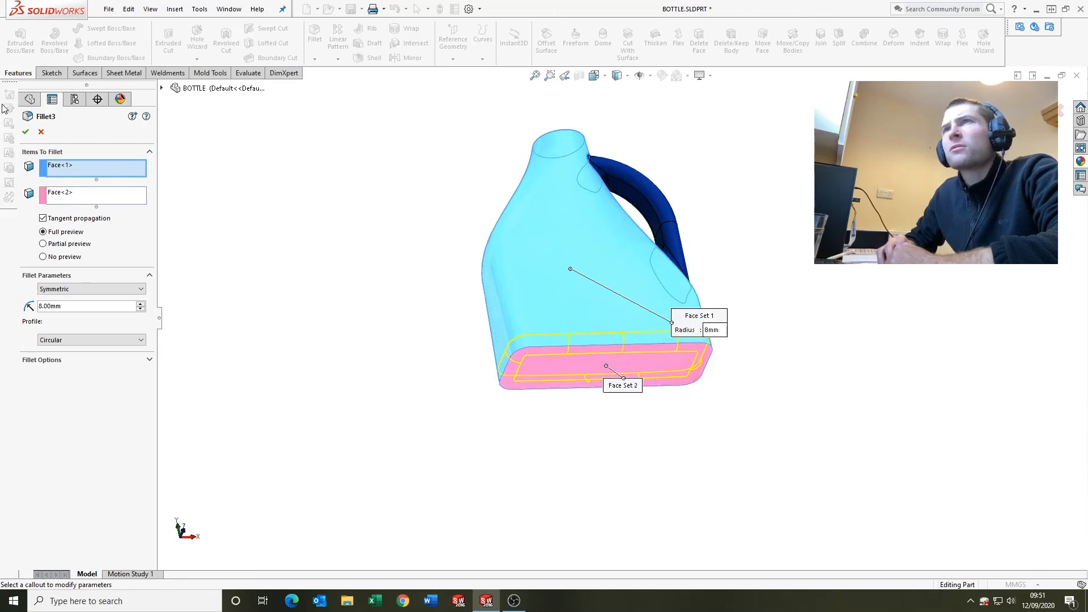
left_click(26, 131)
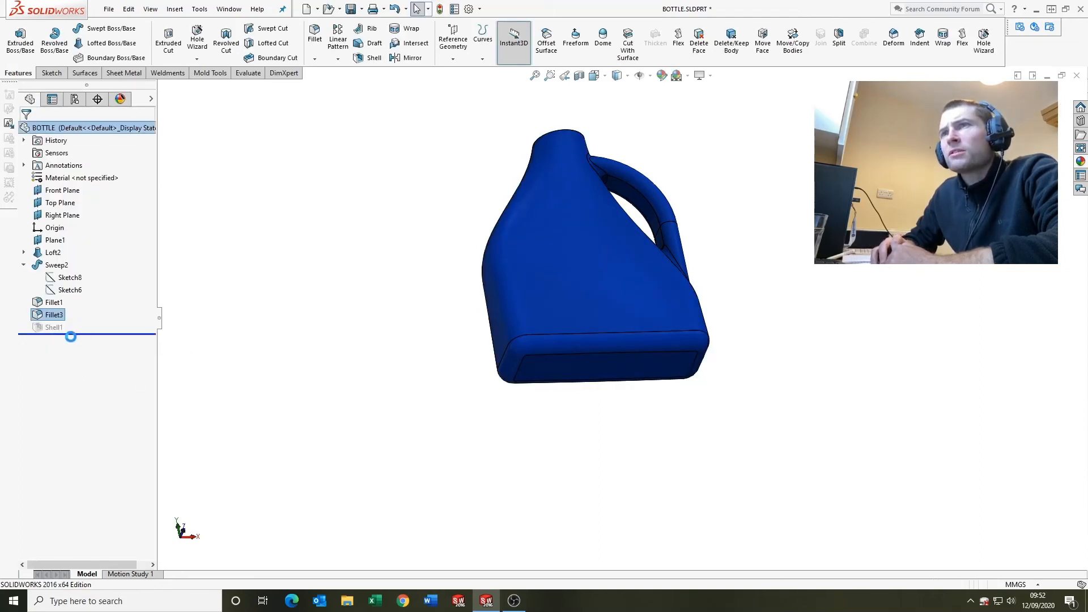
Roll forward past Shell1 and confirm its 2 mm wall thickness.
right_click(51, 327)
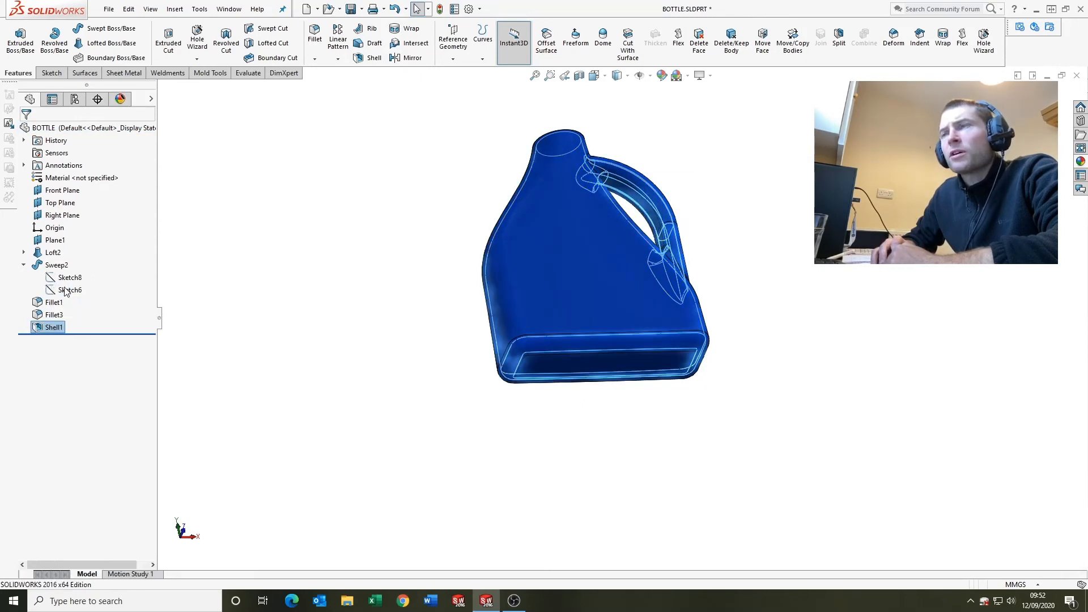
double_click(53, 327)
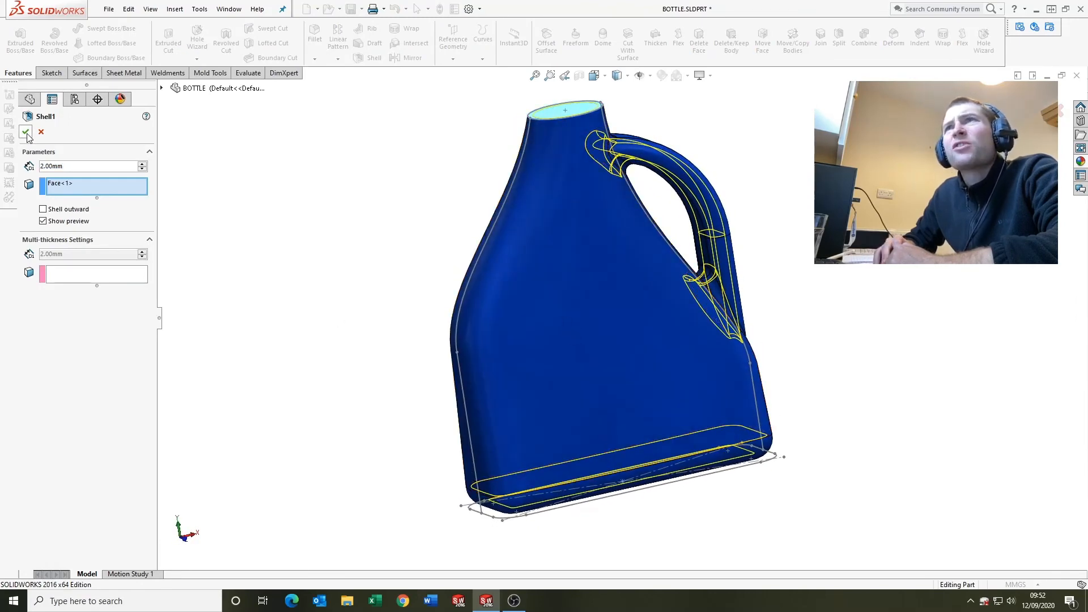
left_click(26, 133)
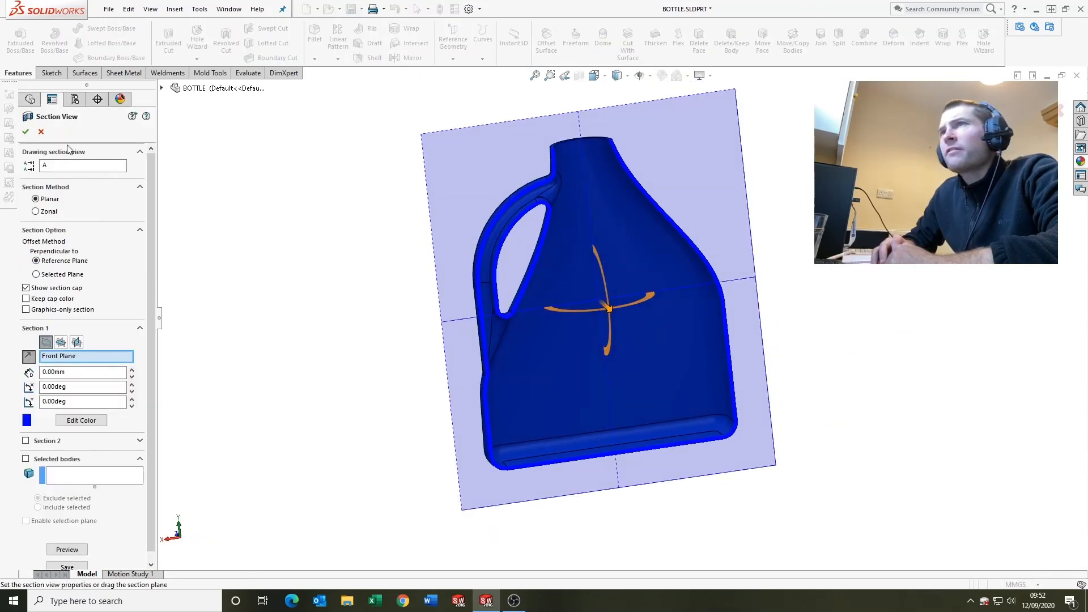
Close the section view and display Sketch4's guide curve dimensions, including 83.23 and 45.
left_click(40, 132)
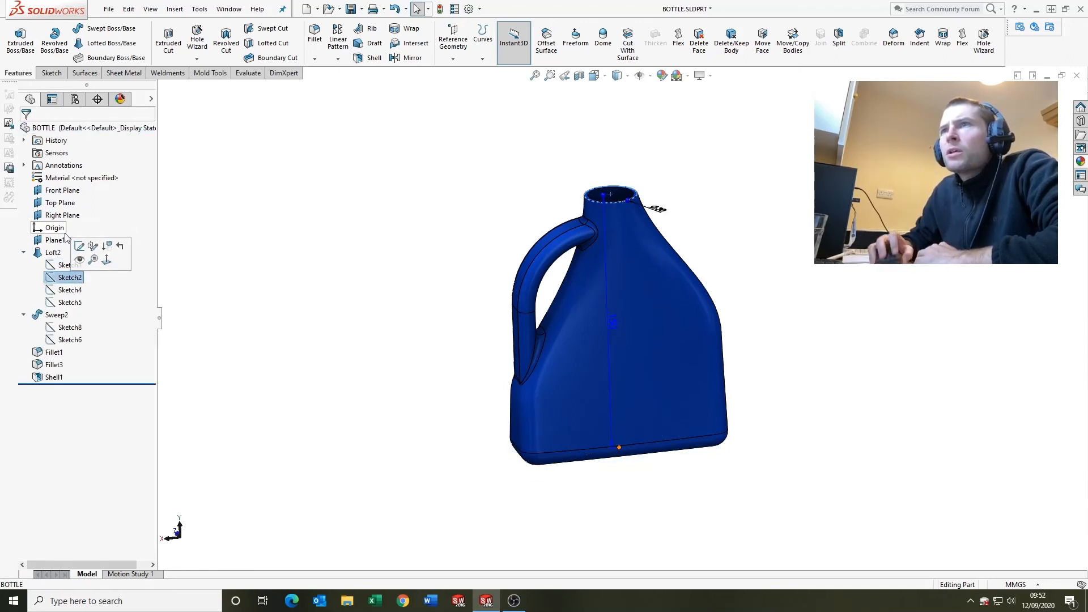
left_click(69, 289)
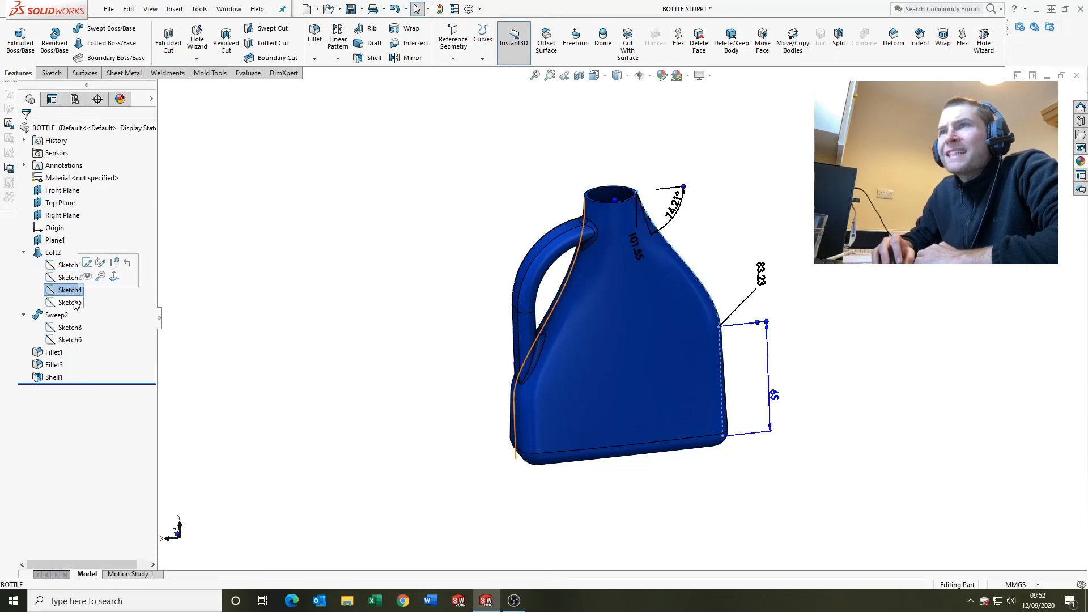